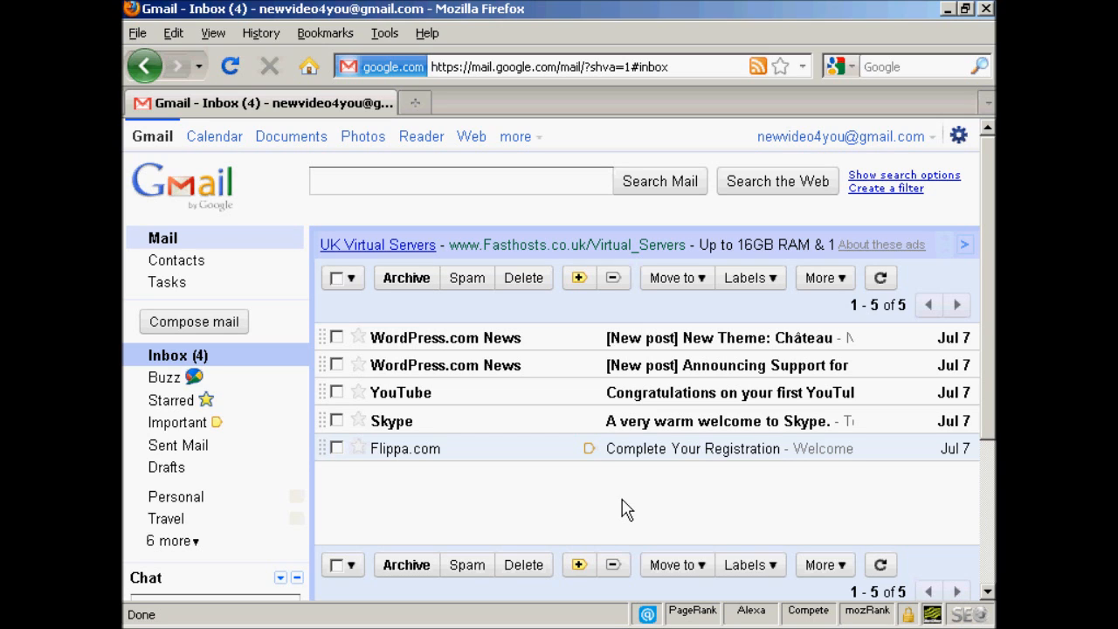
mouse_move(175, 258)
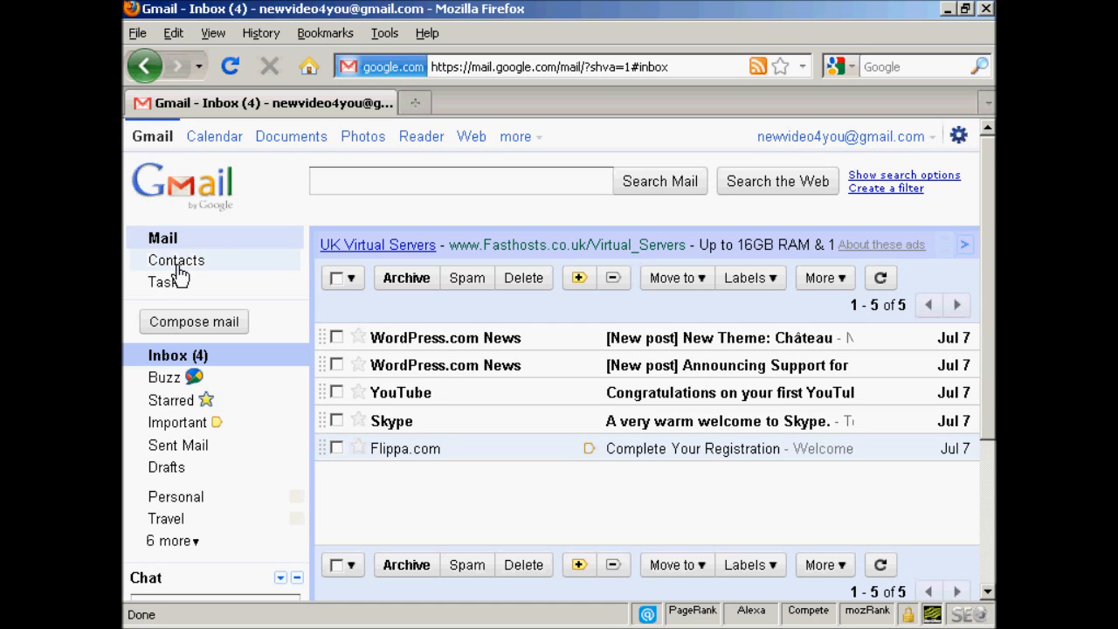
Step: Go from the inbox to the Contacts manager, which is still empty
click(175, 260)
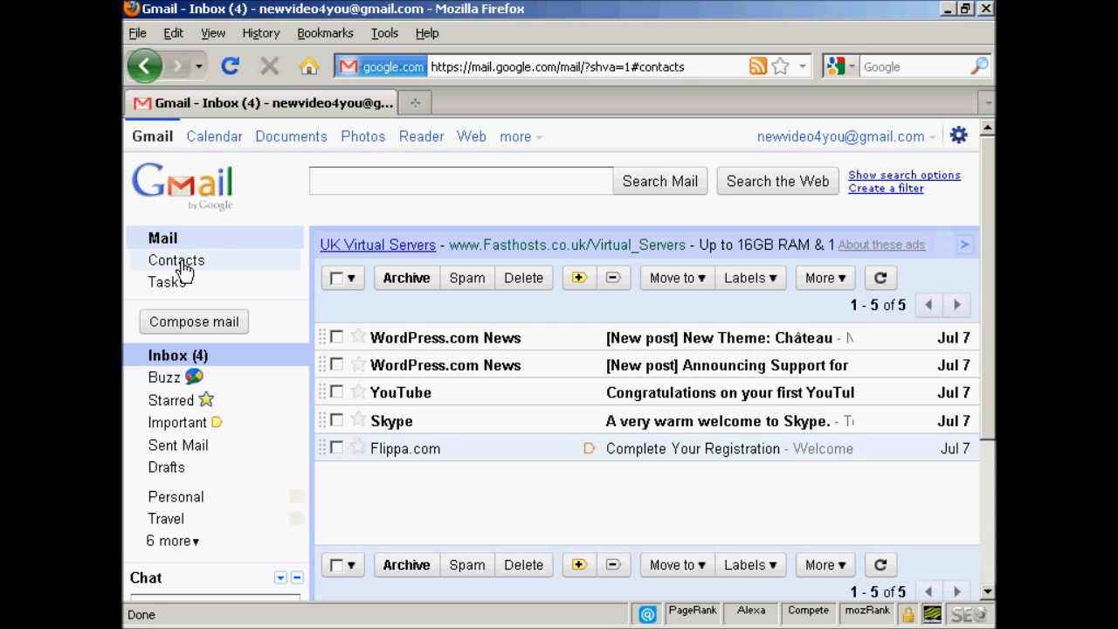
click(178, 260)
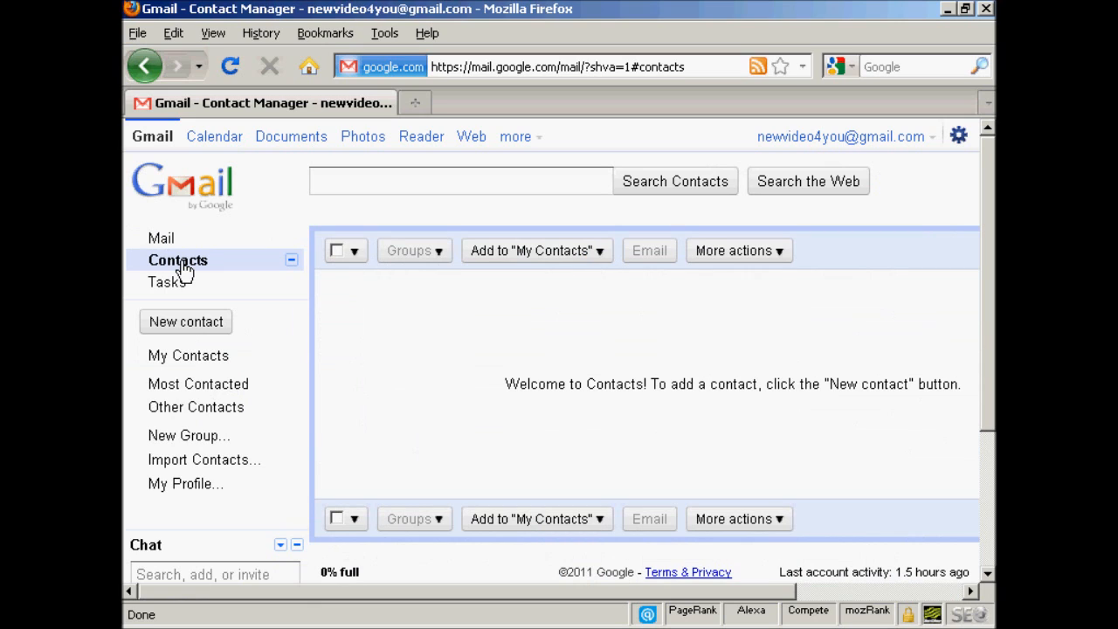
mouse_move(381, 324)
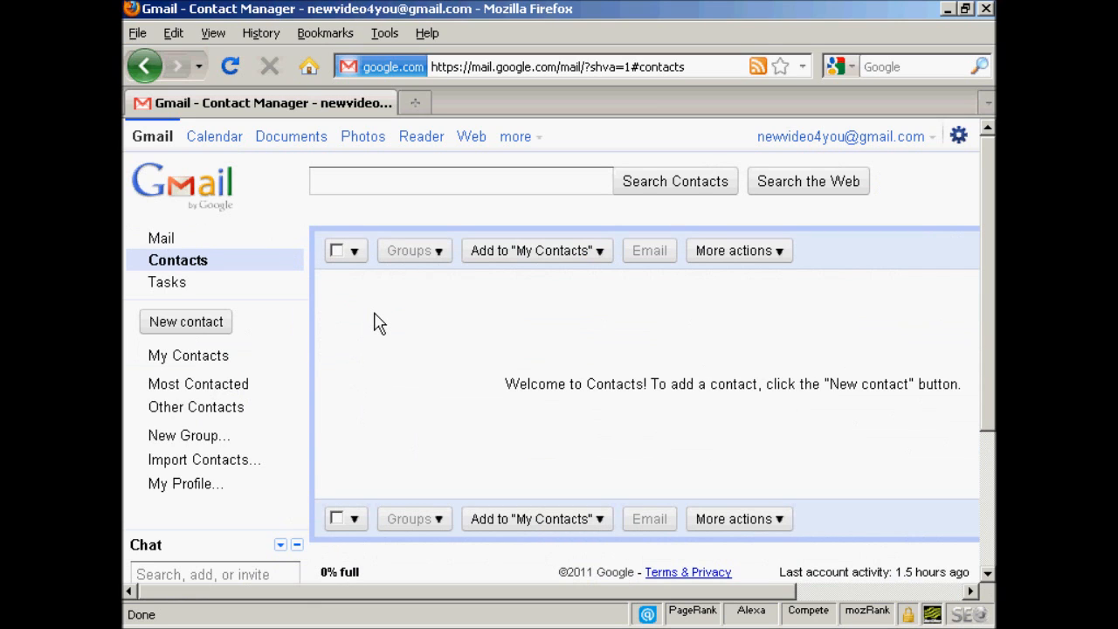
mouse_move(667, 323)
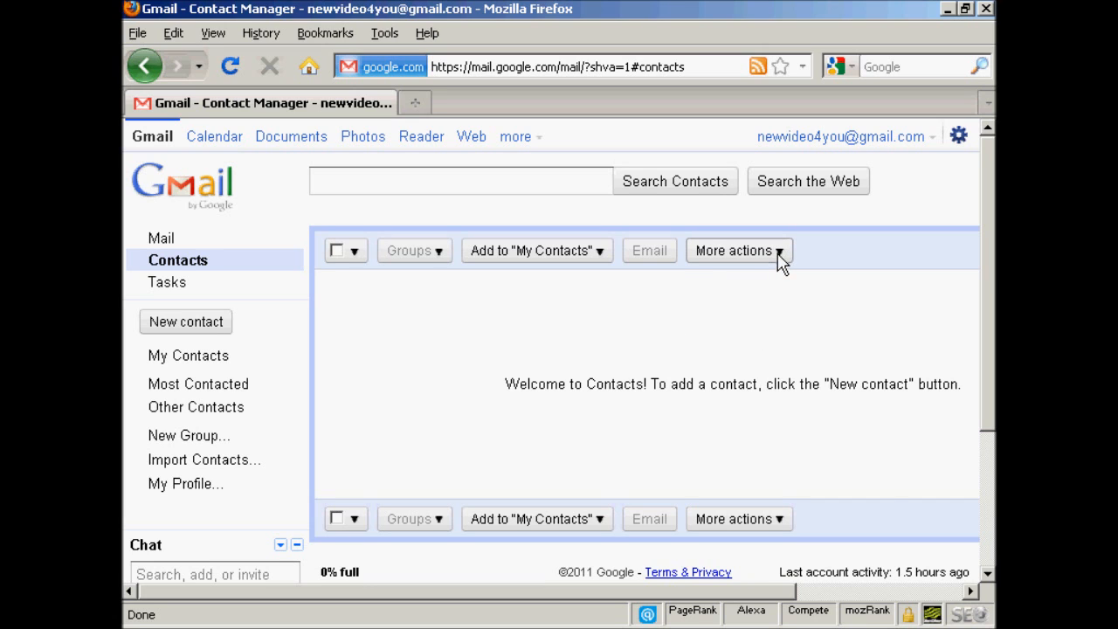
Step: Start a contacts import from the More actions list
click(739, 252)
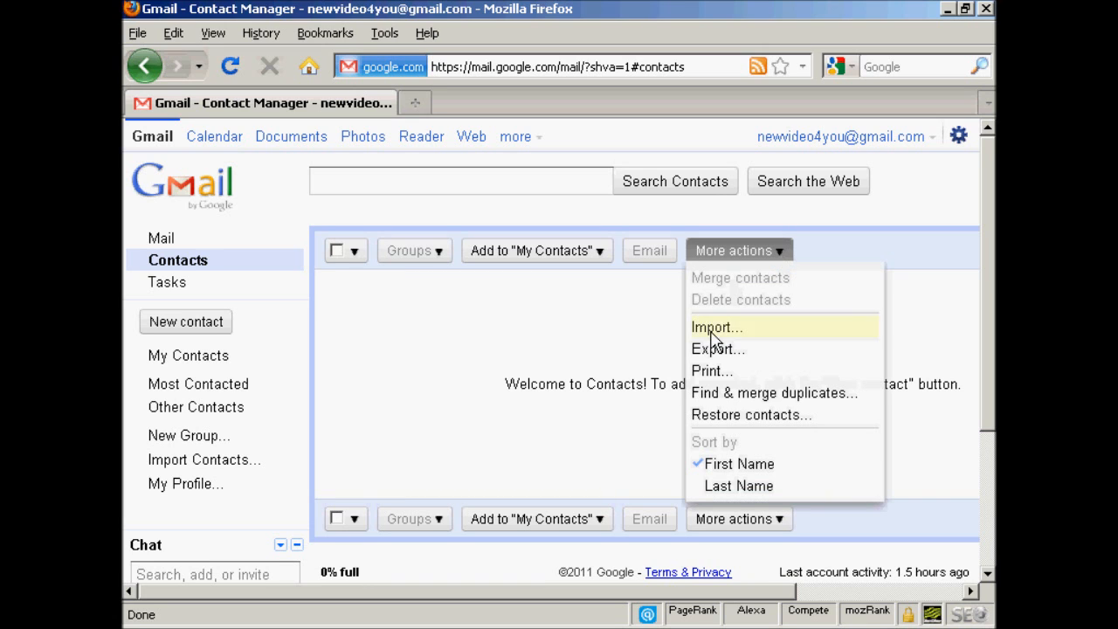
click(716, 327)
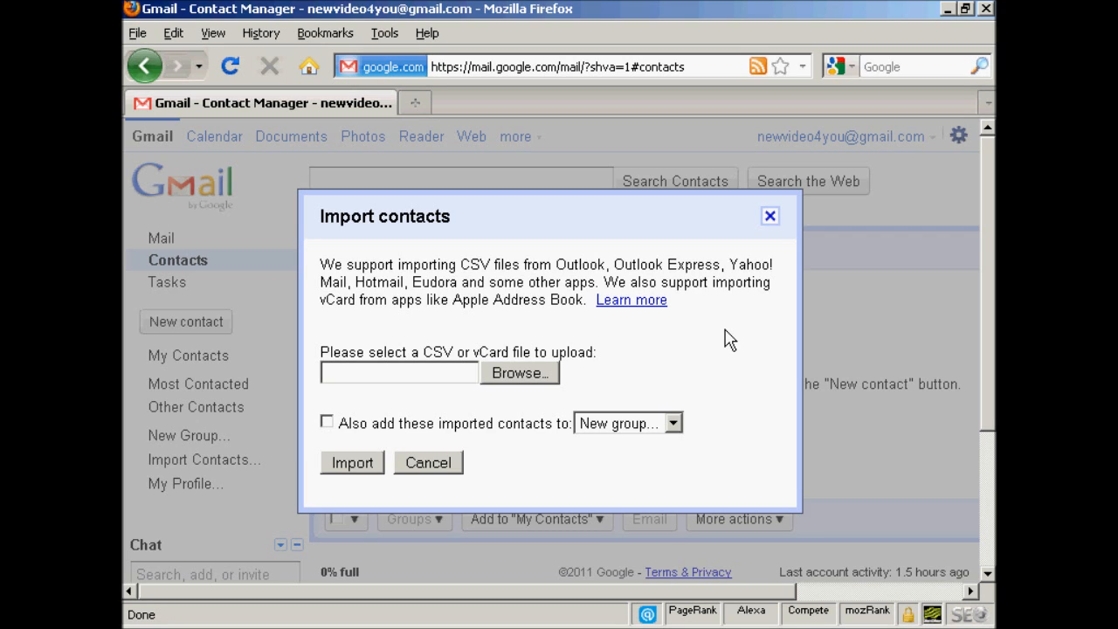
mouse_move(668, 398)
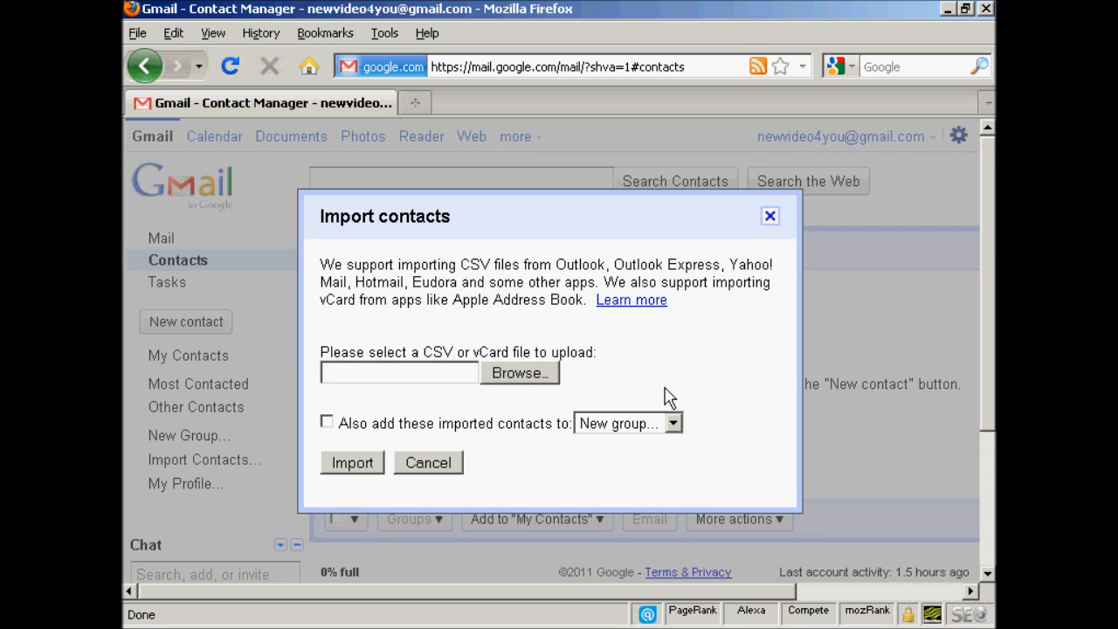
mouse_move(535, 385)
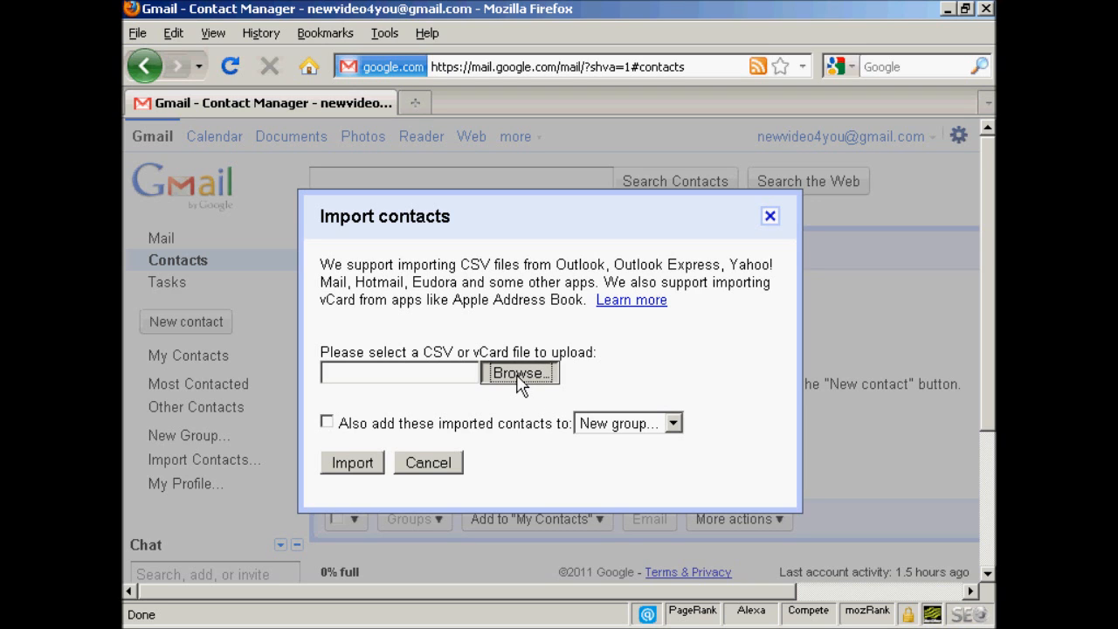
Step: Choose googlecontacts.csv from the contacts folder as the upload file
click(519, 373)
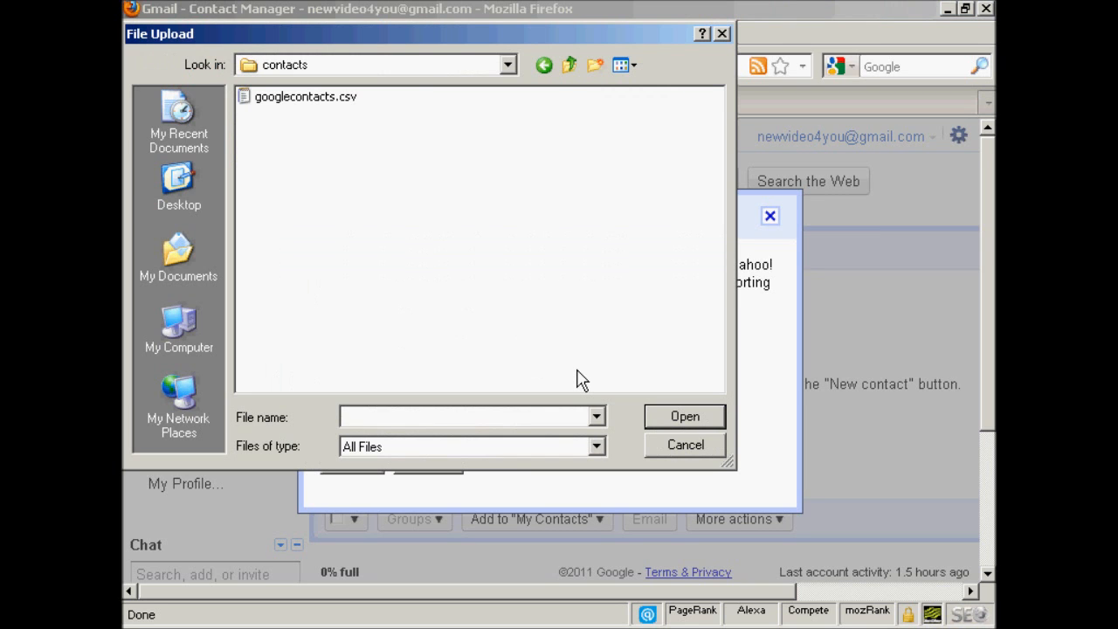
mouse_move(350, 108)
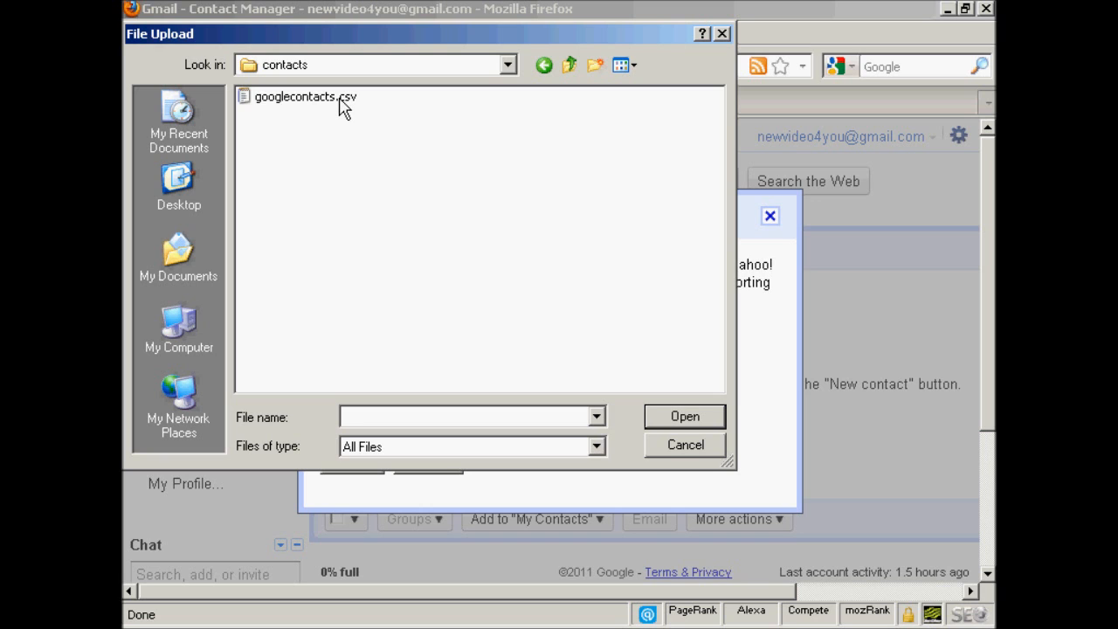
click(304, 96)
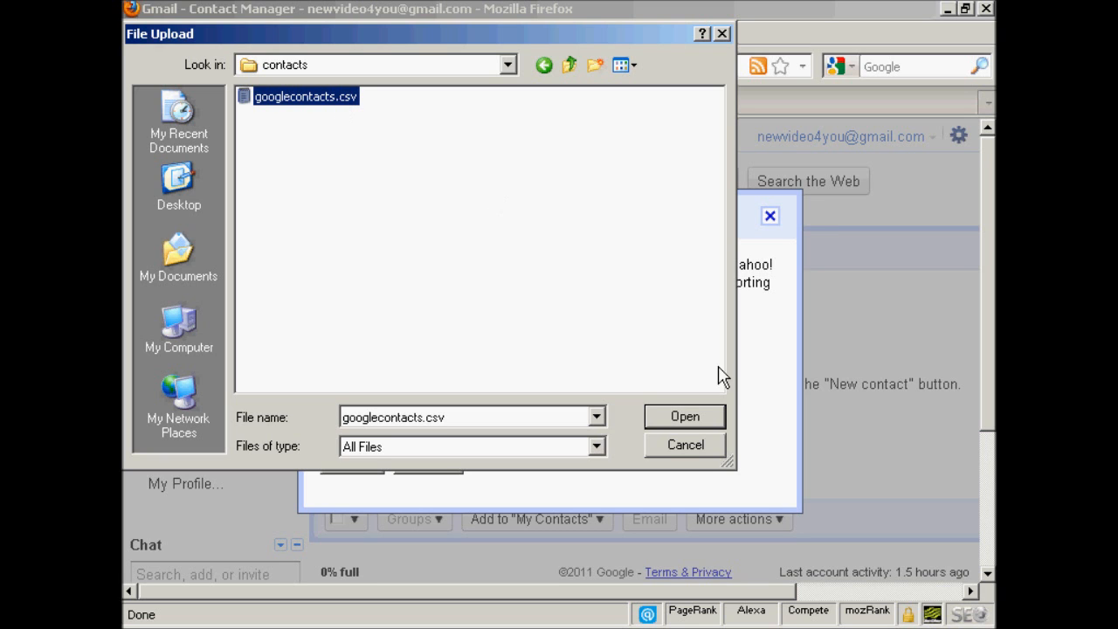
mouse_move(685, 416)
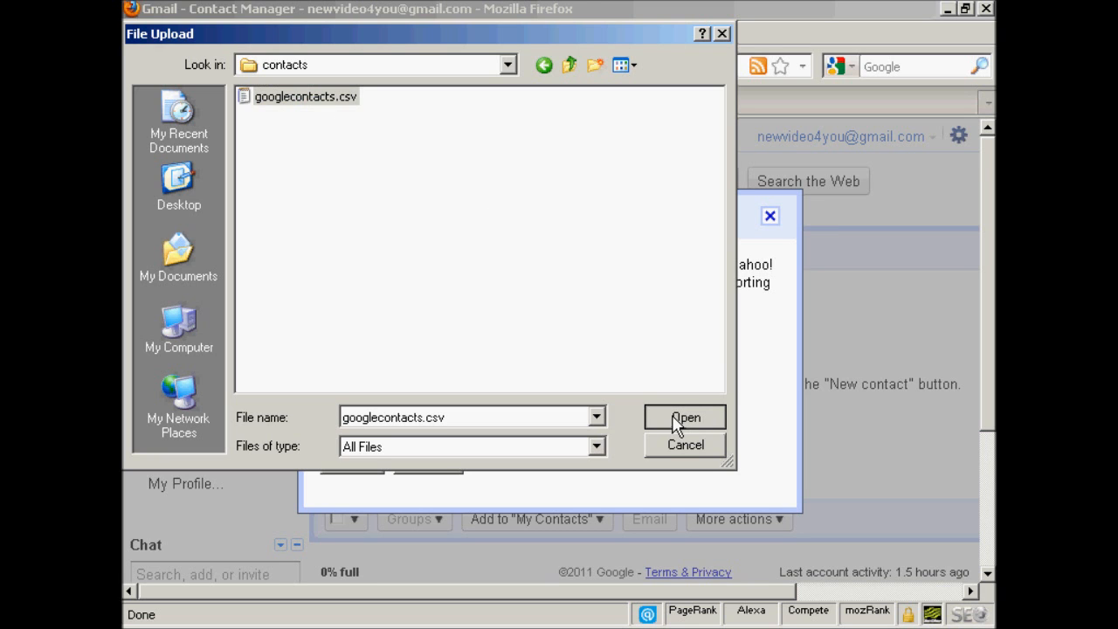
click(684, 415)
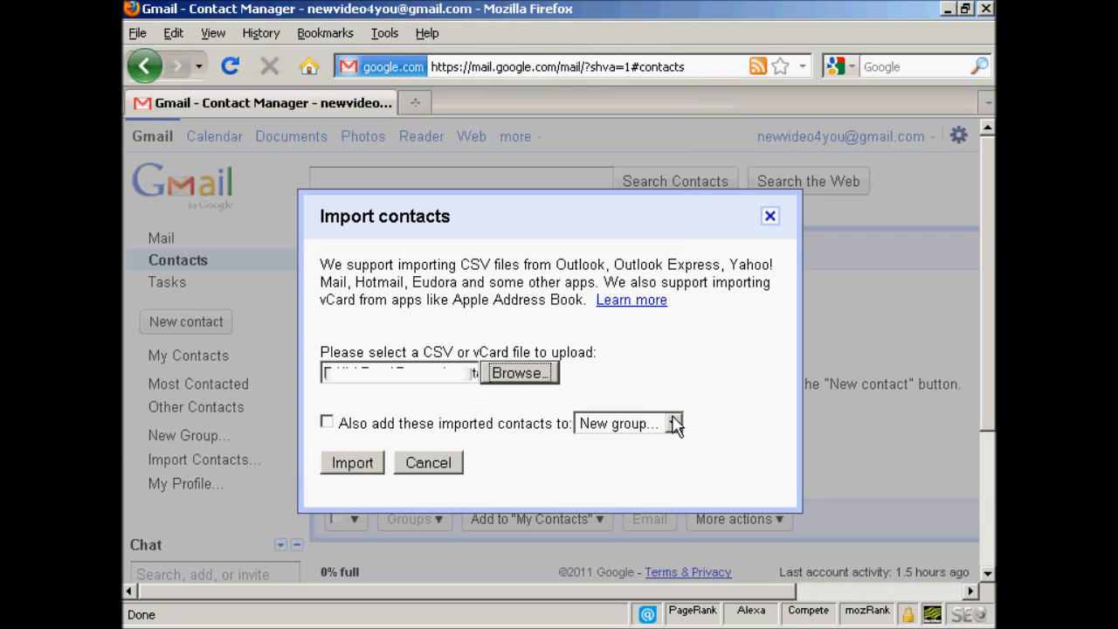
mouse_move(353, 472)
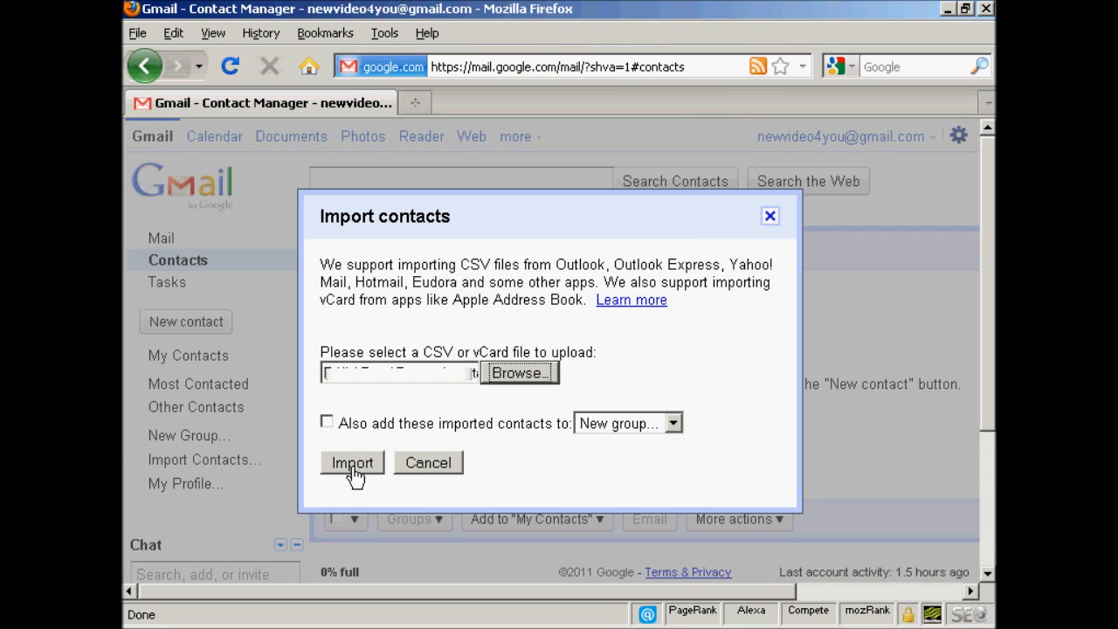
Step: Import the contacts from googlecontacts.csv, giving nine entries in My Contacts
click(353, 462)
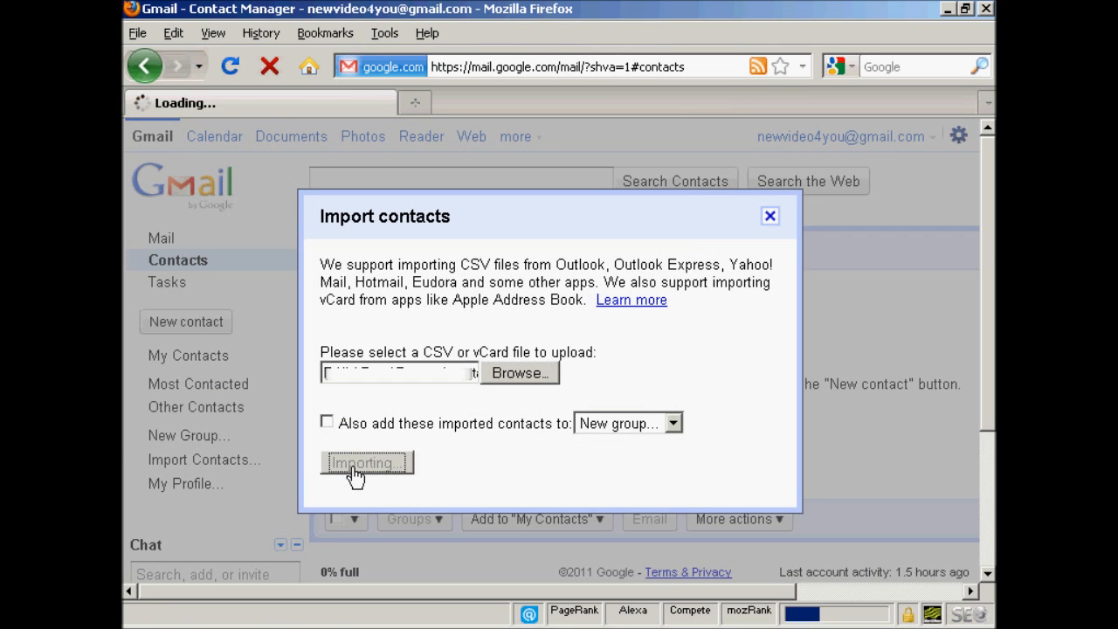
click(367, 463)
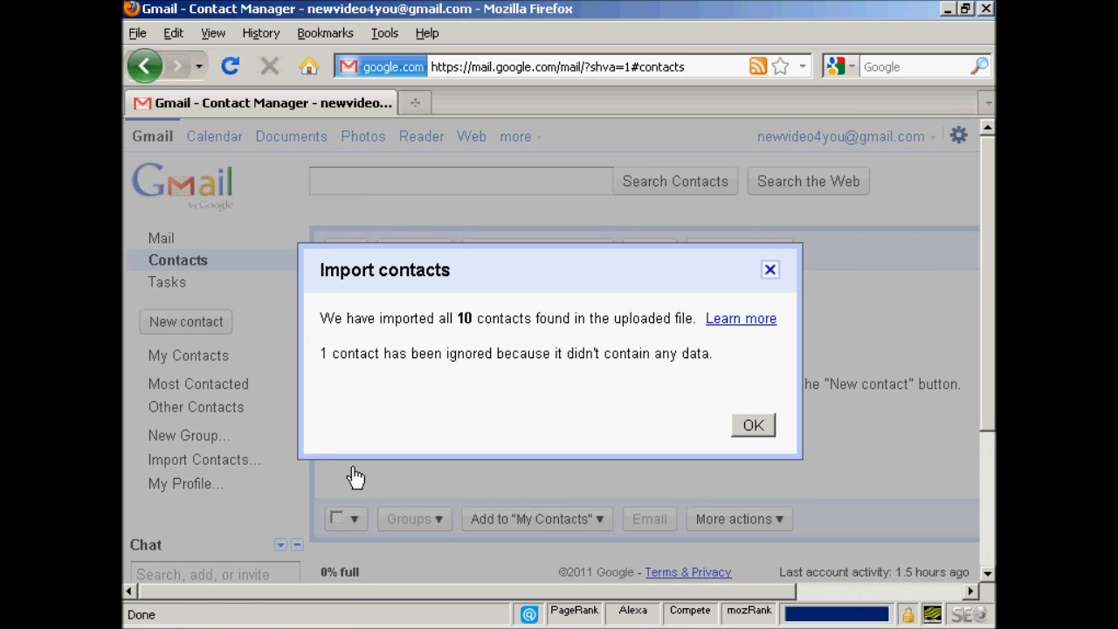
click(189, 355)
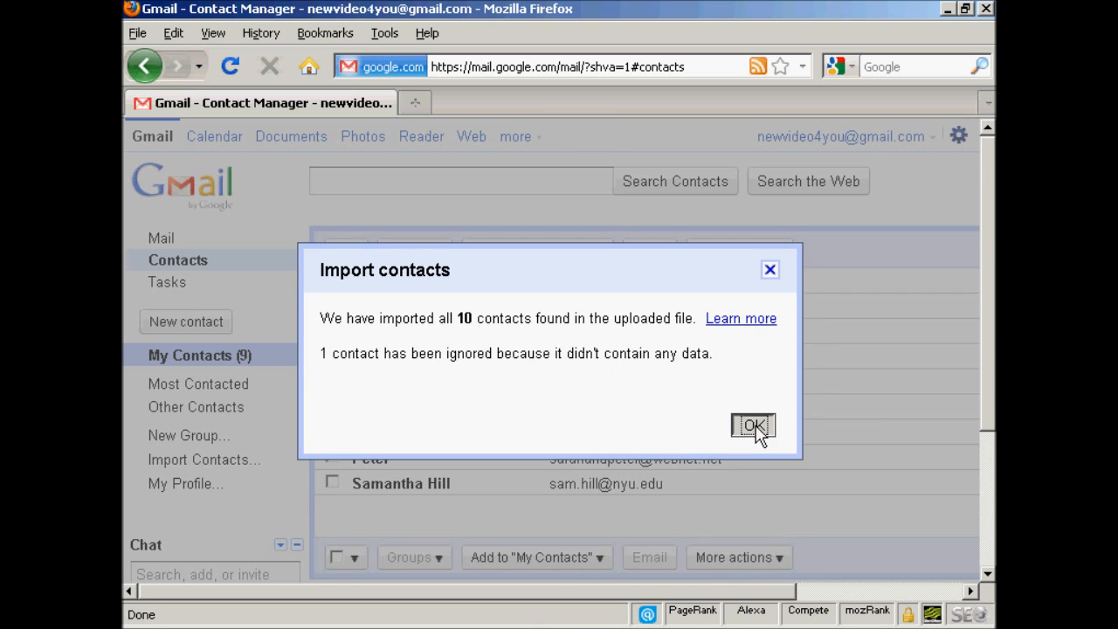
click(753, 426)
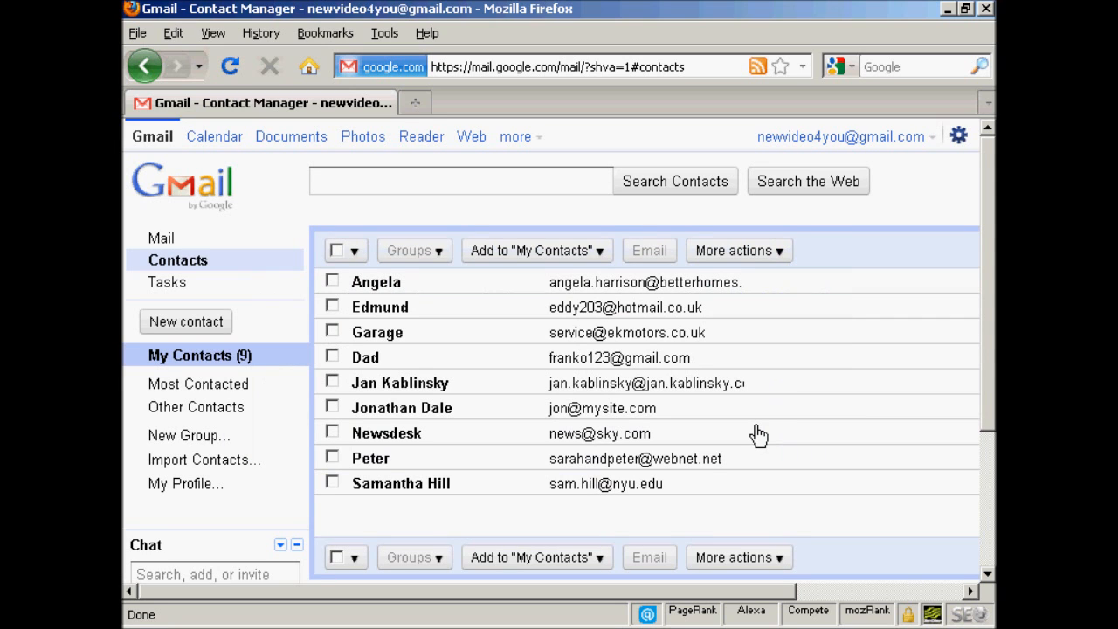
mouse_move(789, 421)
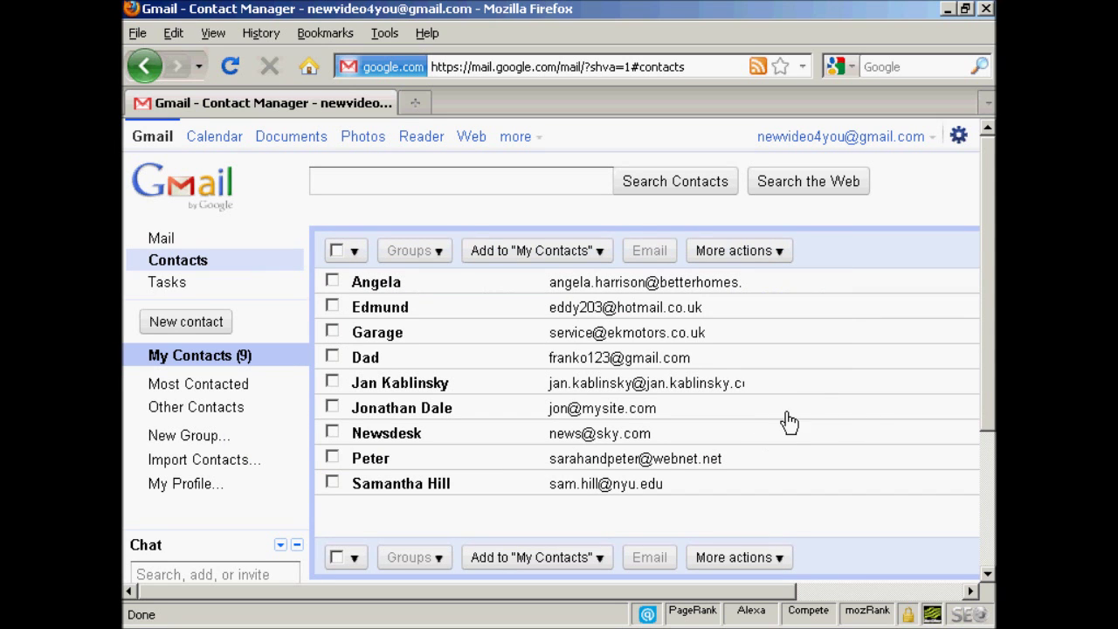
mouse_move(391, 335)
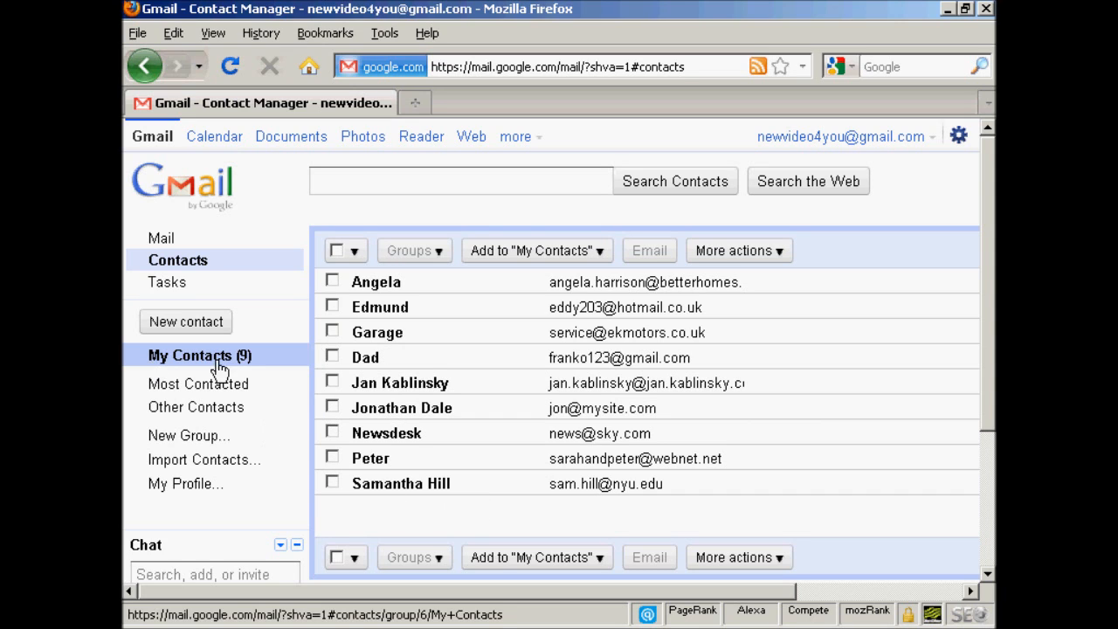
mouse_move(514, 366)
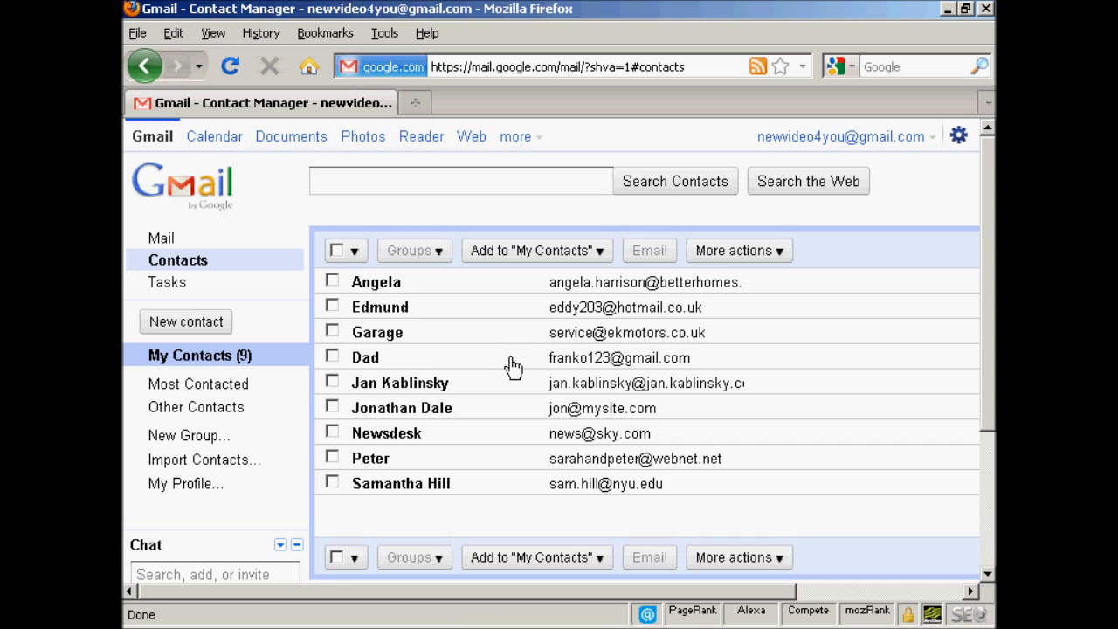
mouse_move(801, 472)
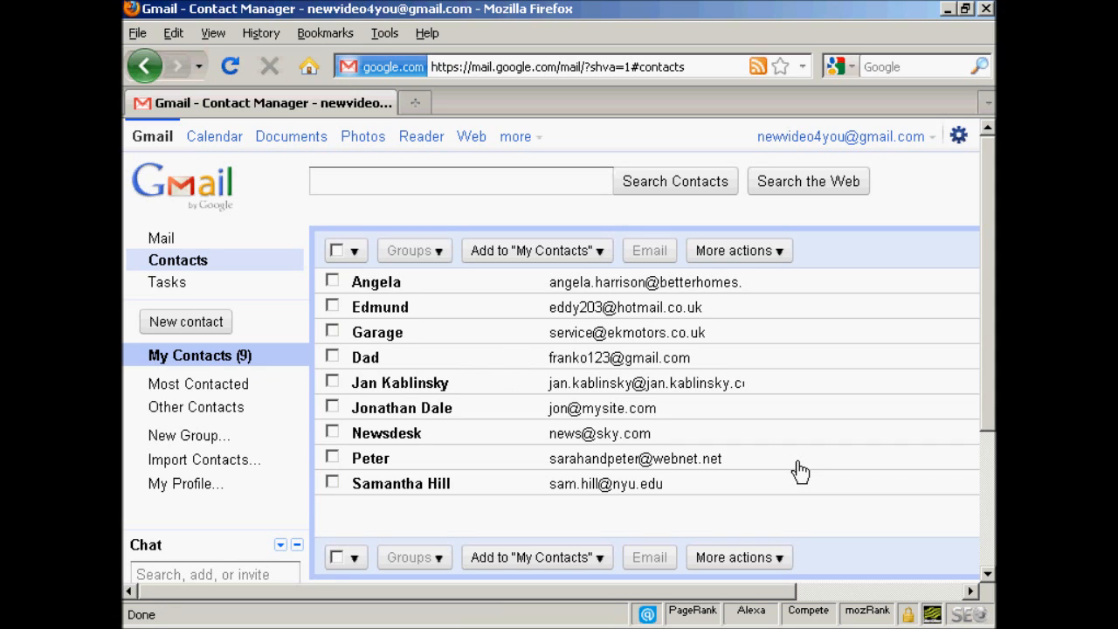
mouse_move(183, 264)
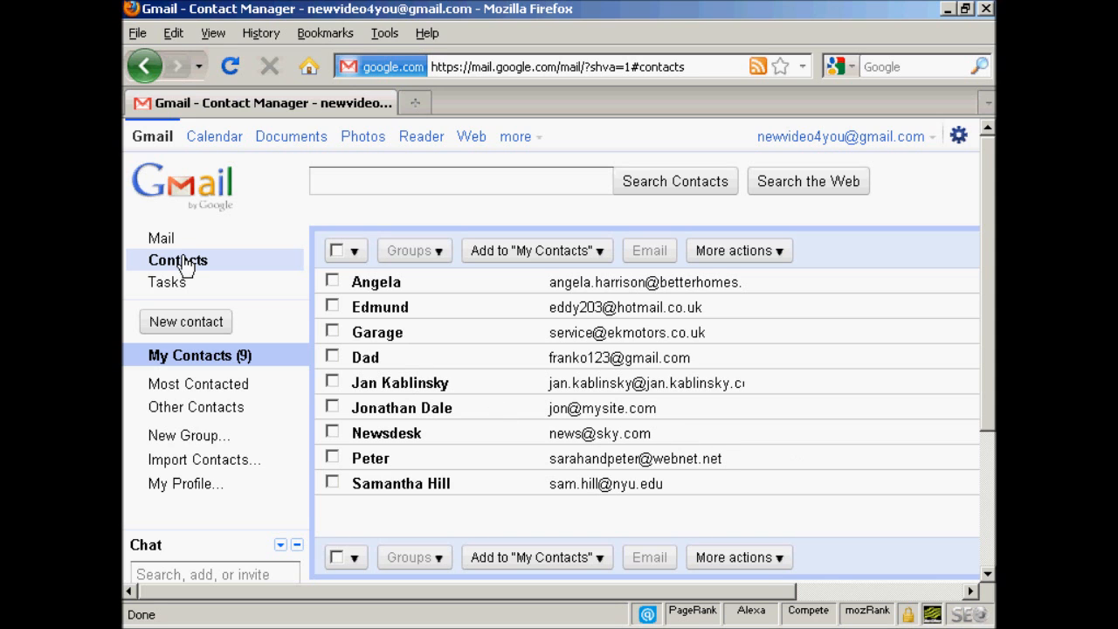
Step: Visit the inbox, return to the contacts list and bring up the More actions list
click(160, 238)
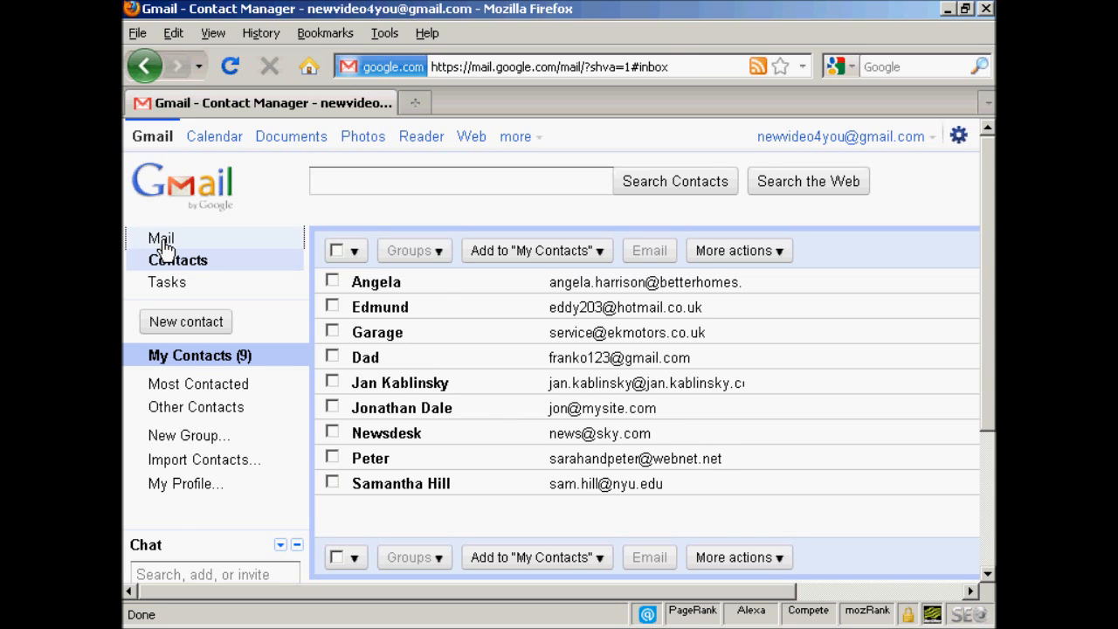
click(161, 238)
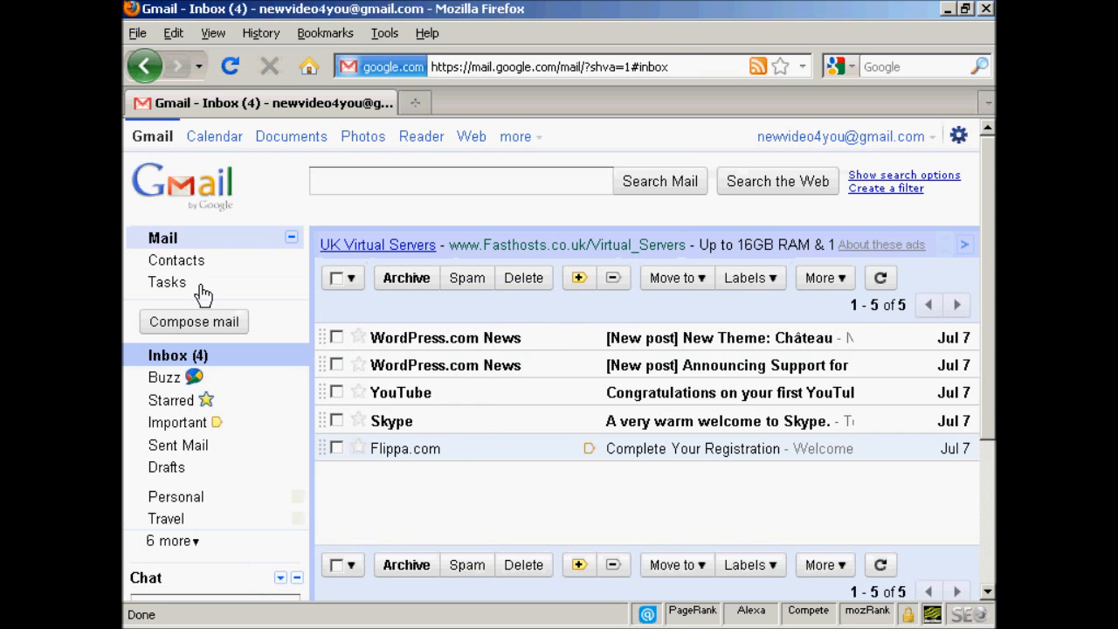
click(175, 259)
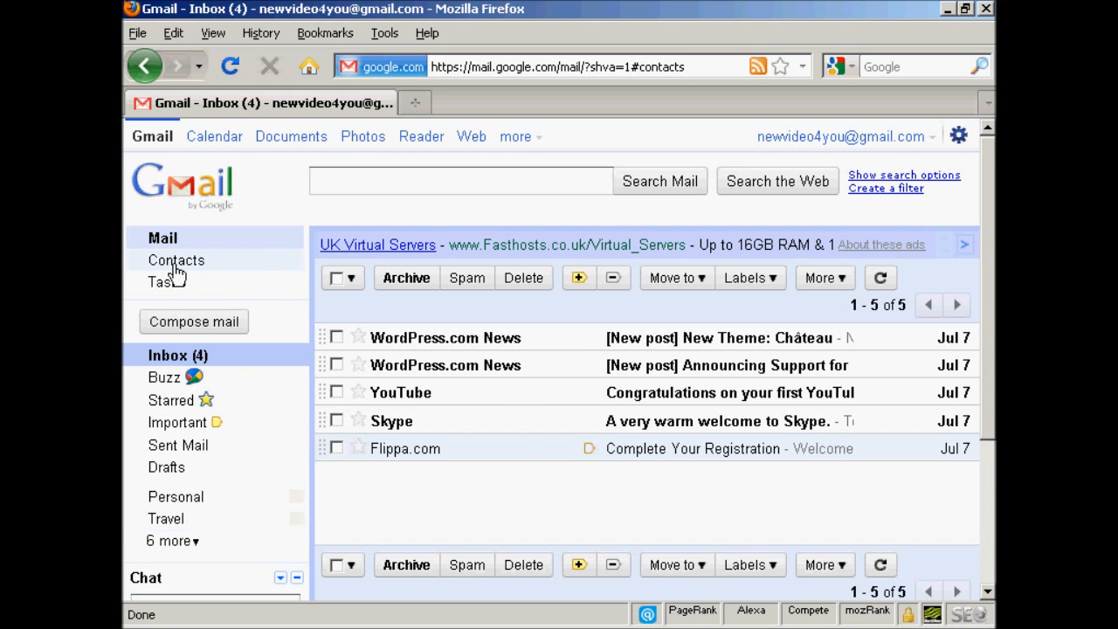
click(175, 258)
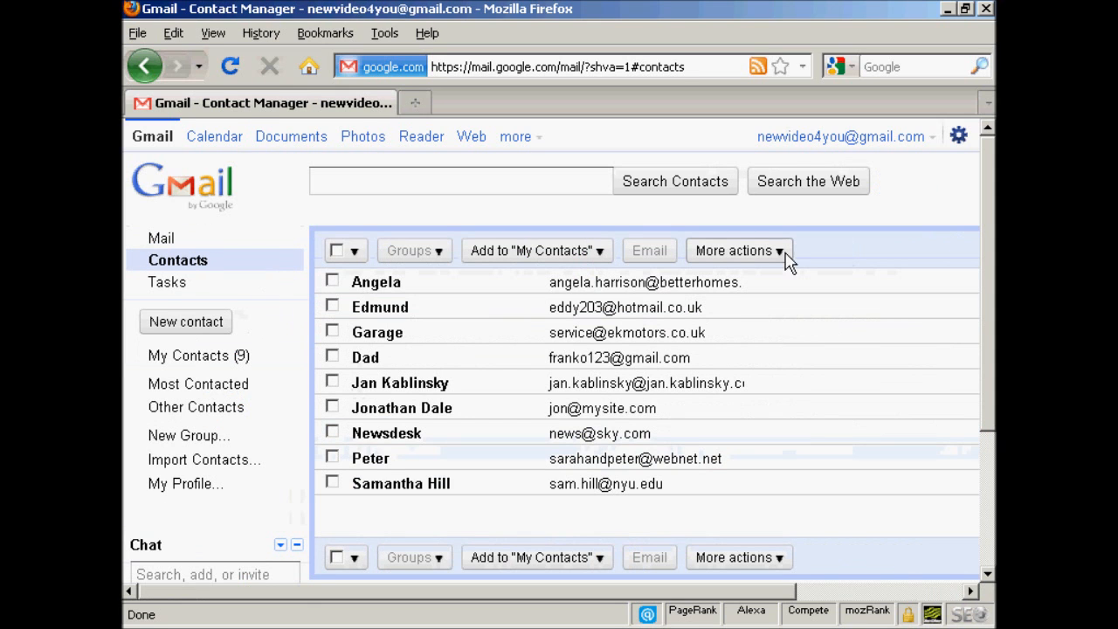
click(738, 251)
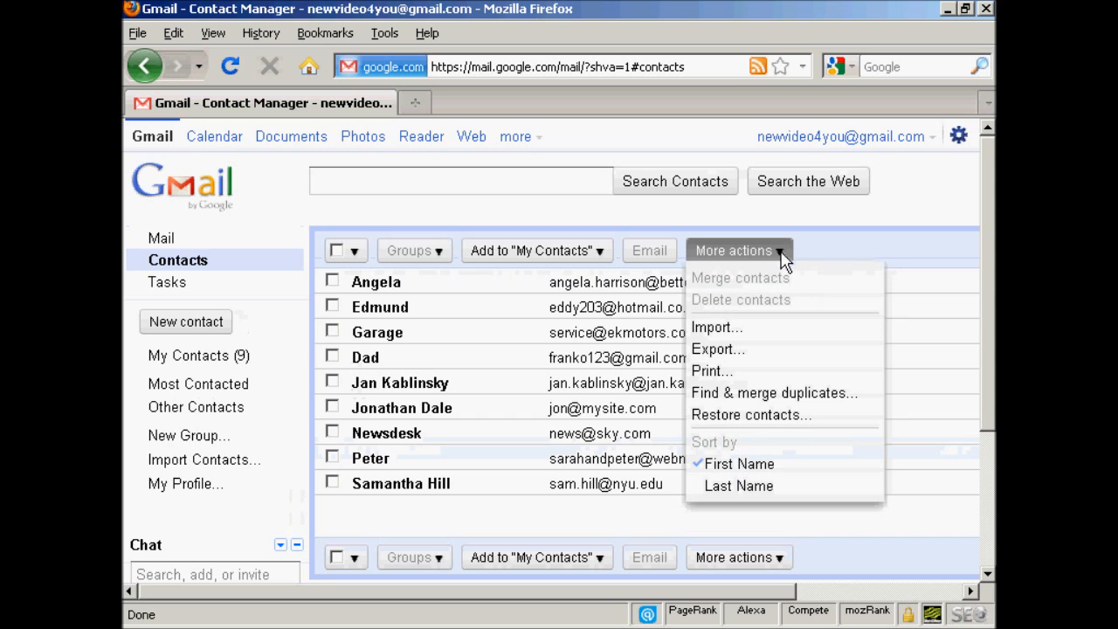
mouse_move(718, 350)
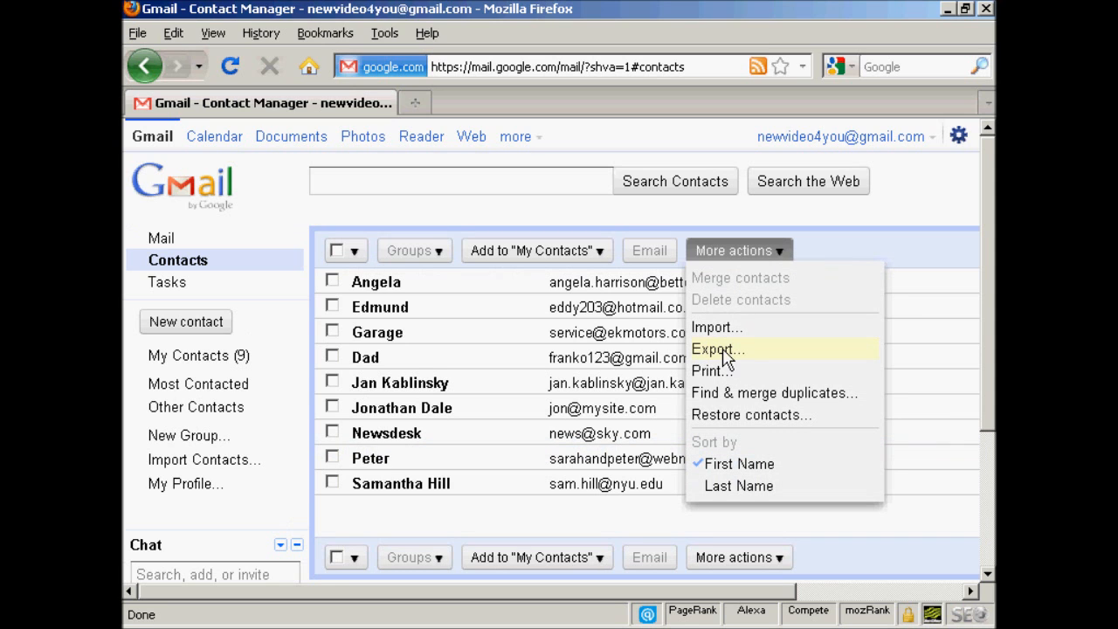
Step: Export all nine contacts in Outlook CSV format
click(716, 349)
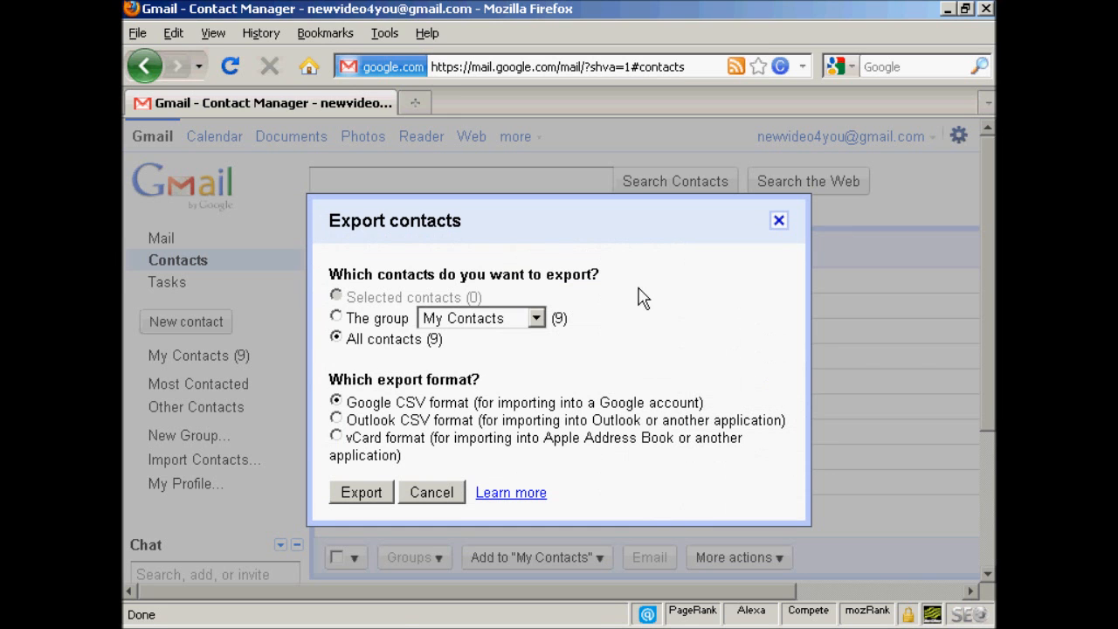
mouse_move(677, 285)
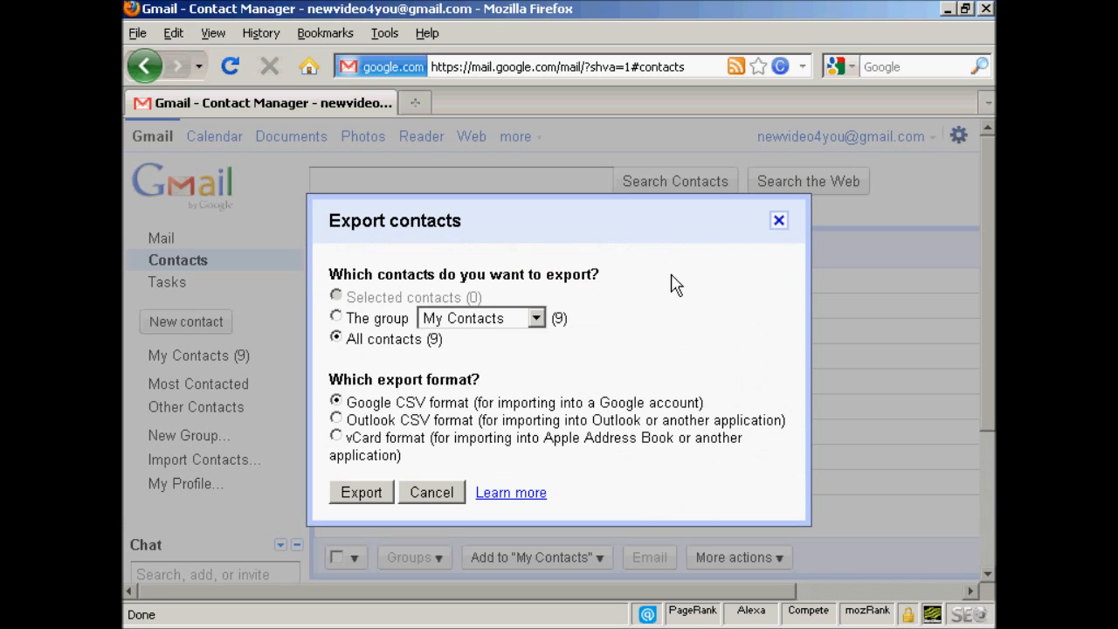
mouse_move(620, 287)
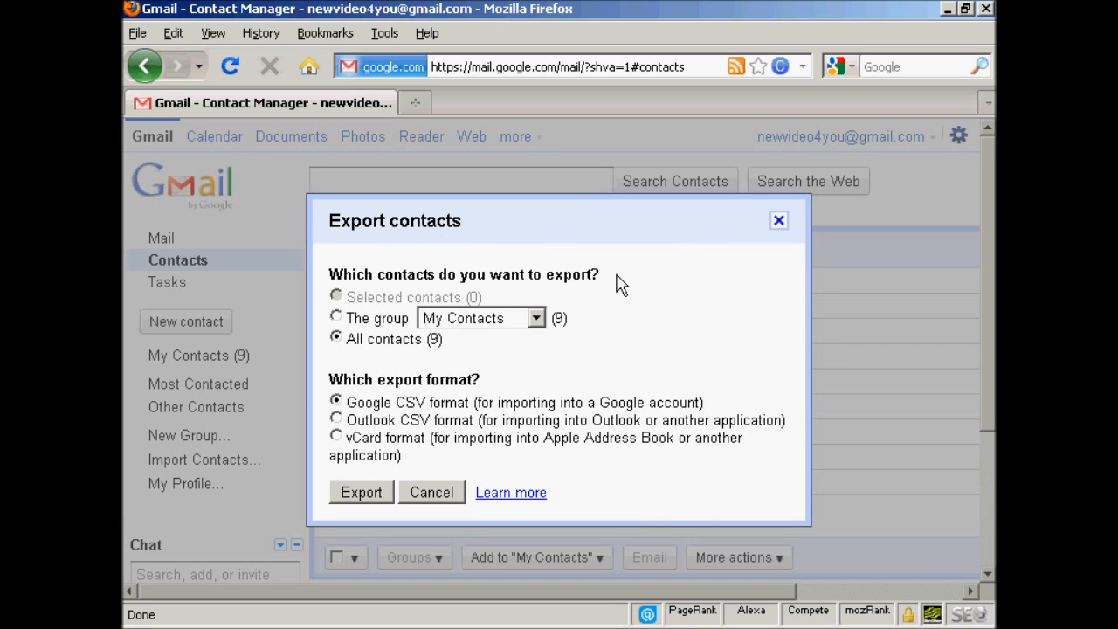
mouse_move(352, 329)
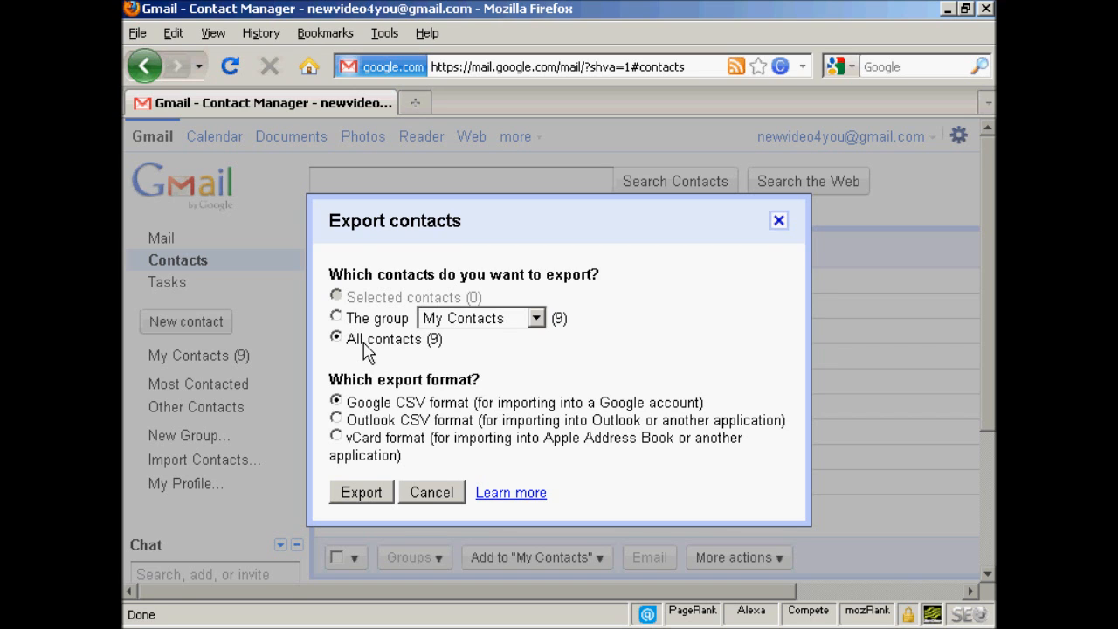
mouse_move(367, 425)
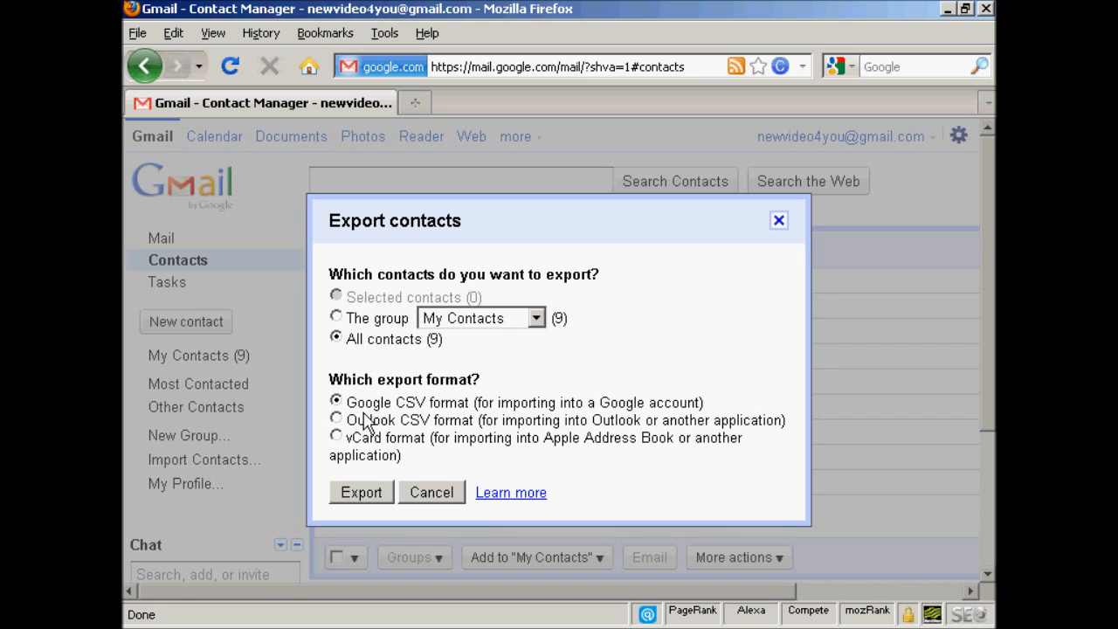
mouse_move(408, 421)
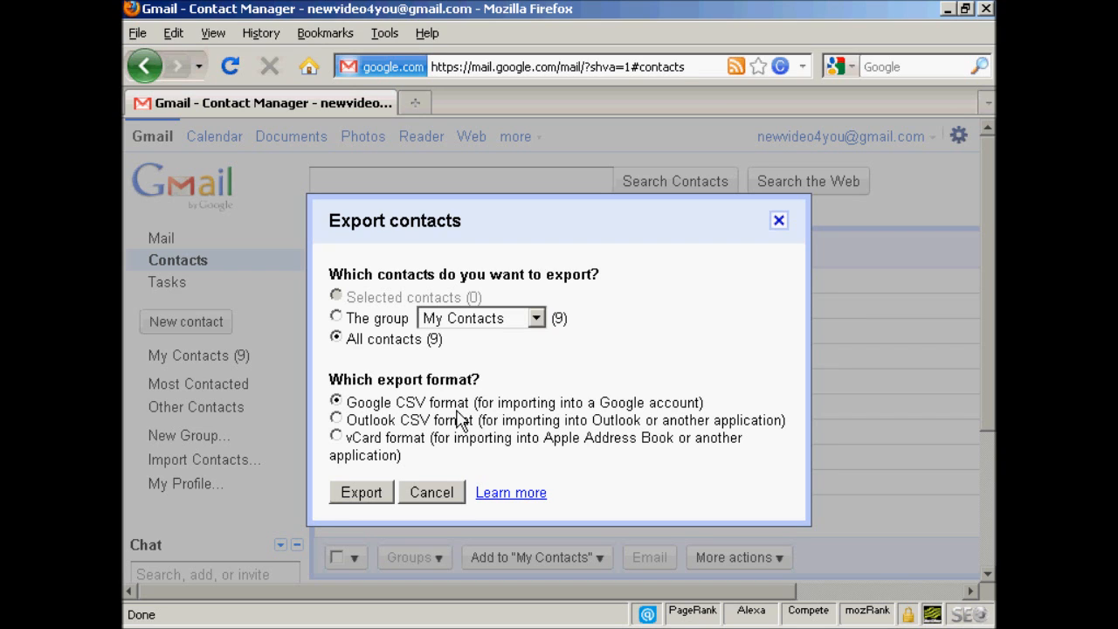
mouse_move(456, 440)
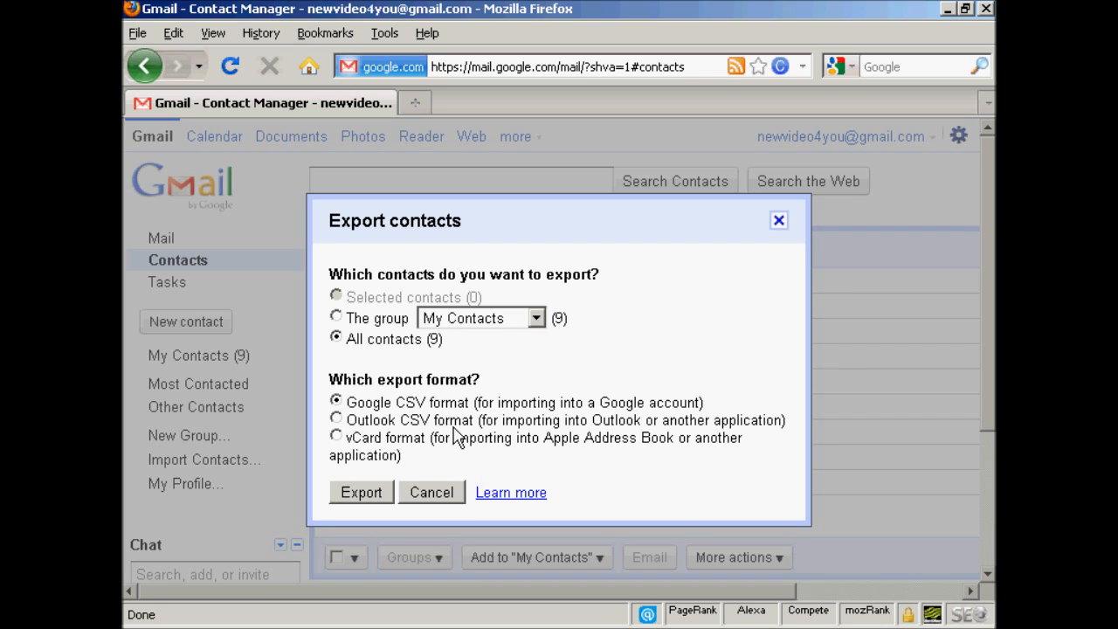
mouse_move(351, 433)
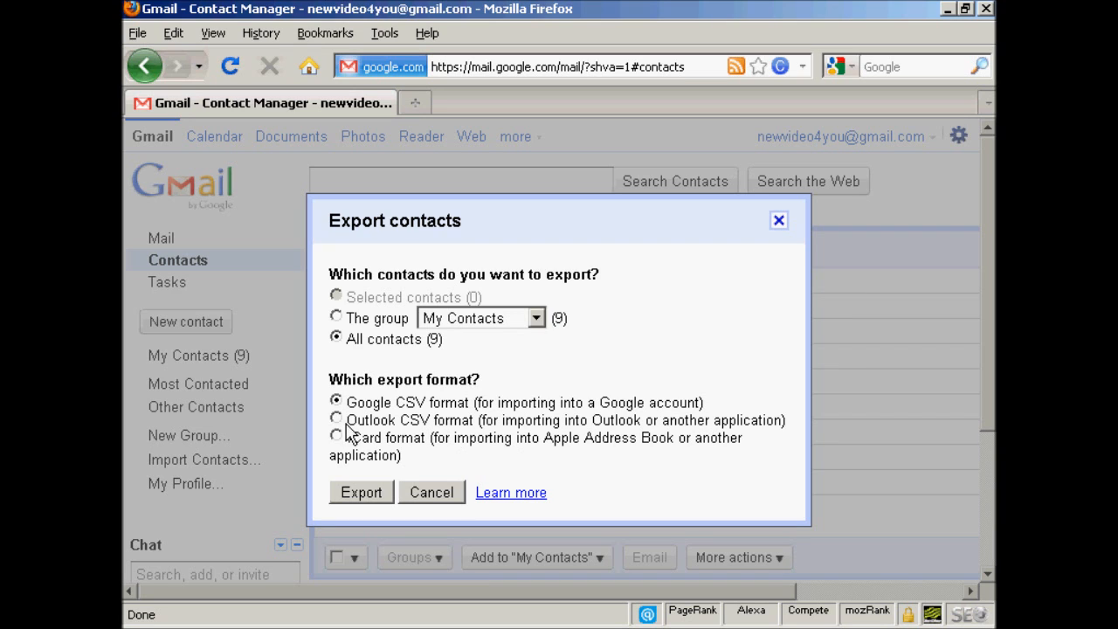
click(336, 420)
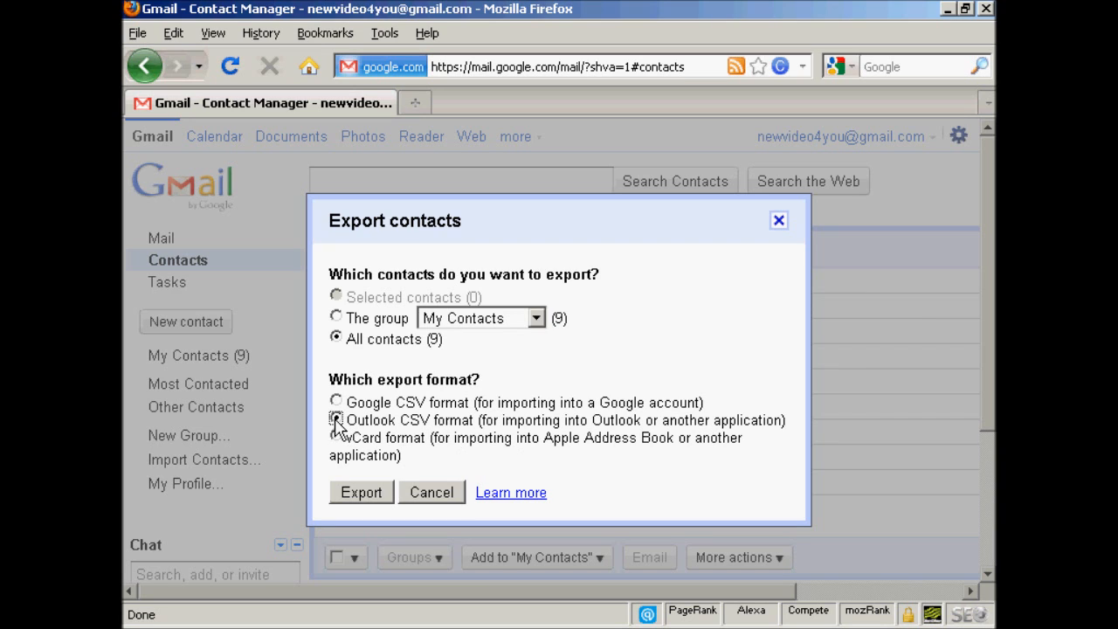
click(336, 419)
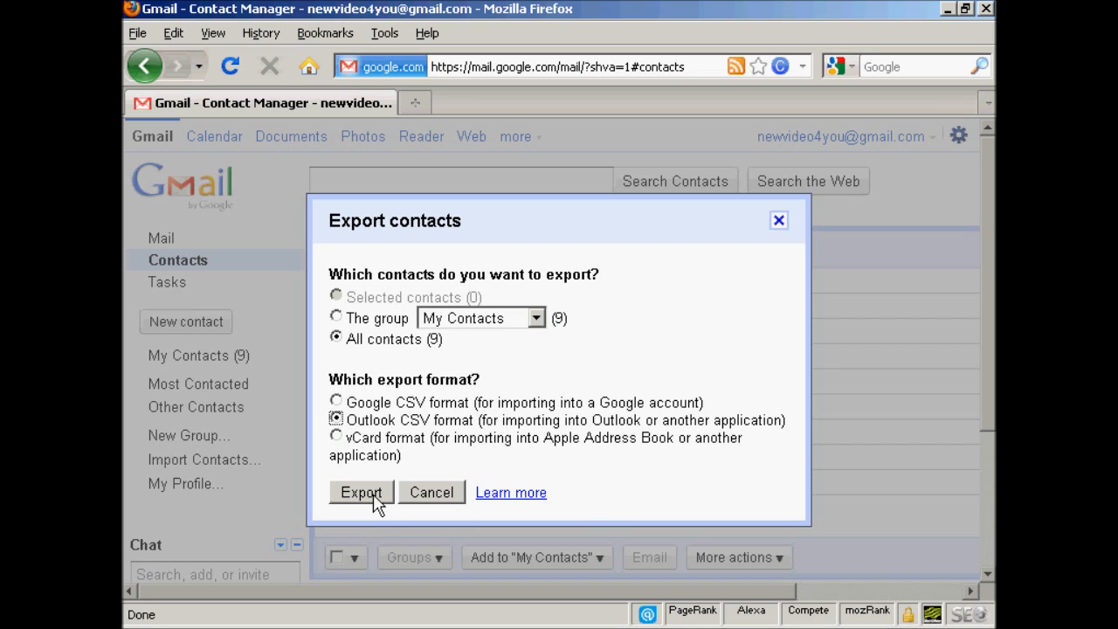
click(359, 493)
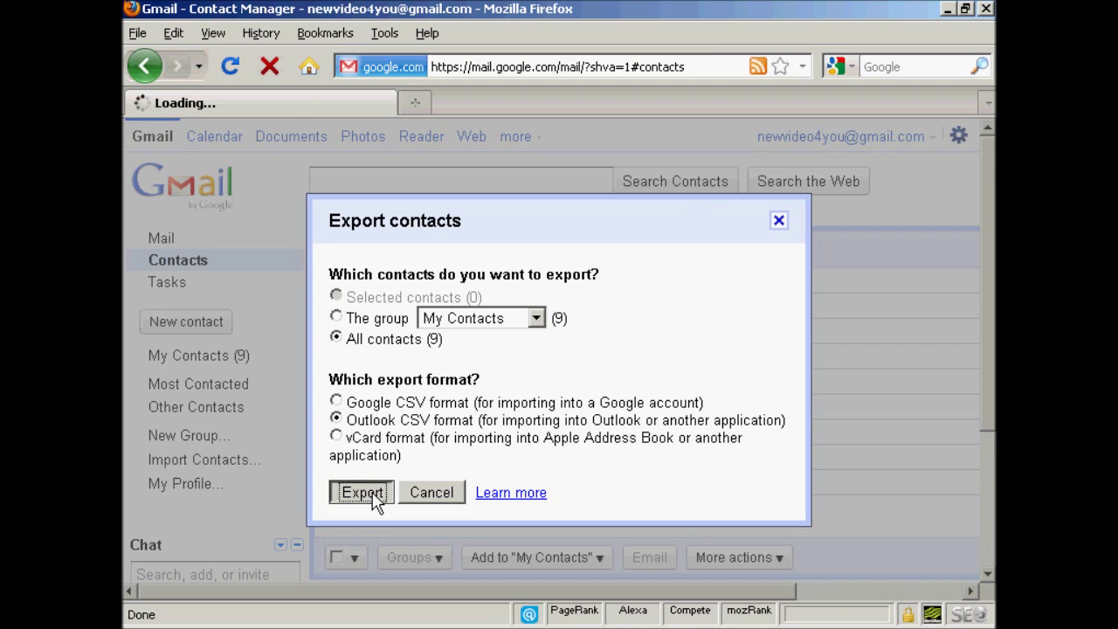
Step: Save the exported contacts.csv in Firefox so it begins downloading
click(362, 493)
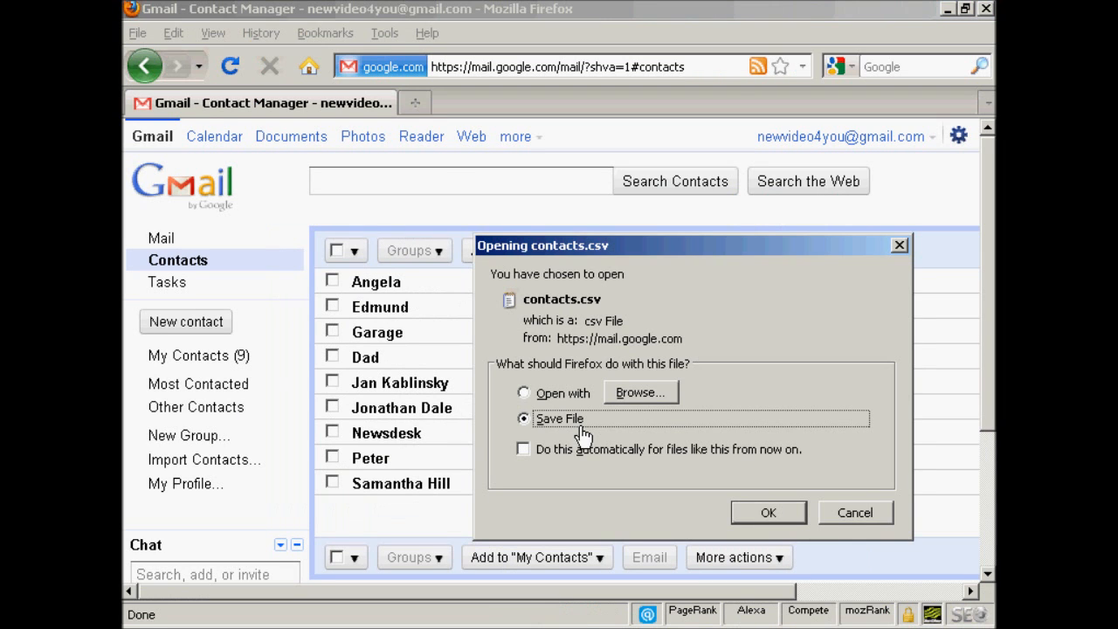
mouse_move(541, 316)
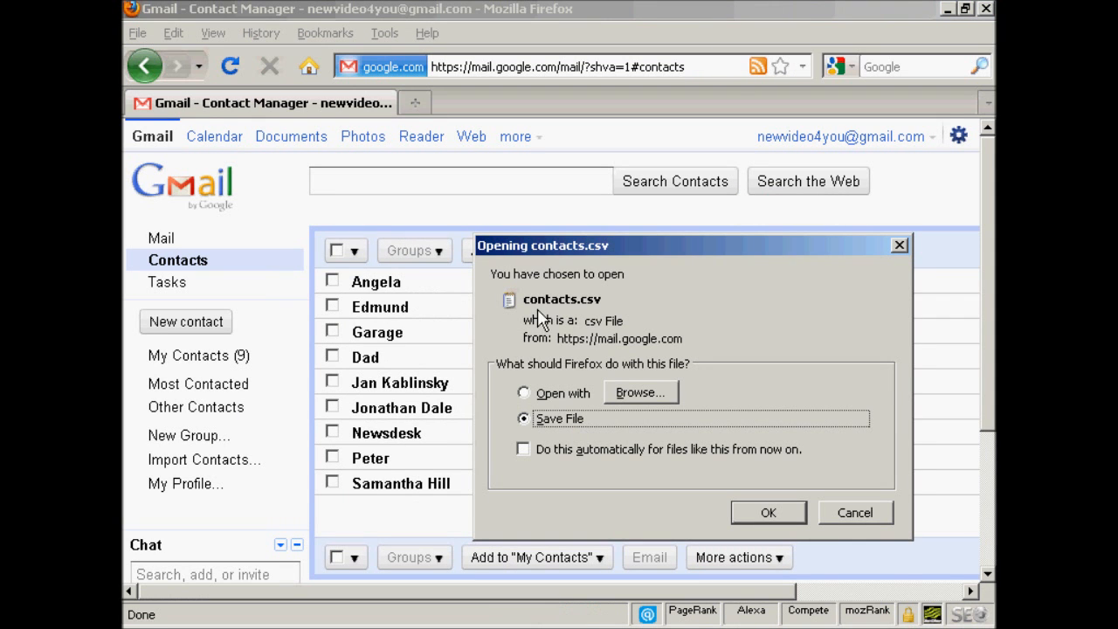
mouse_move(800, 469)
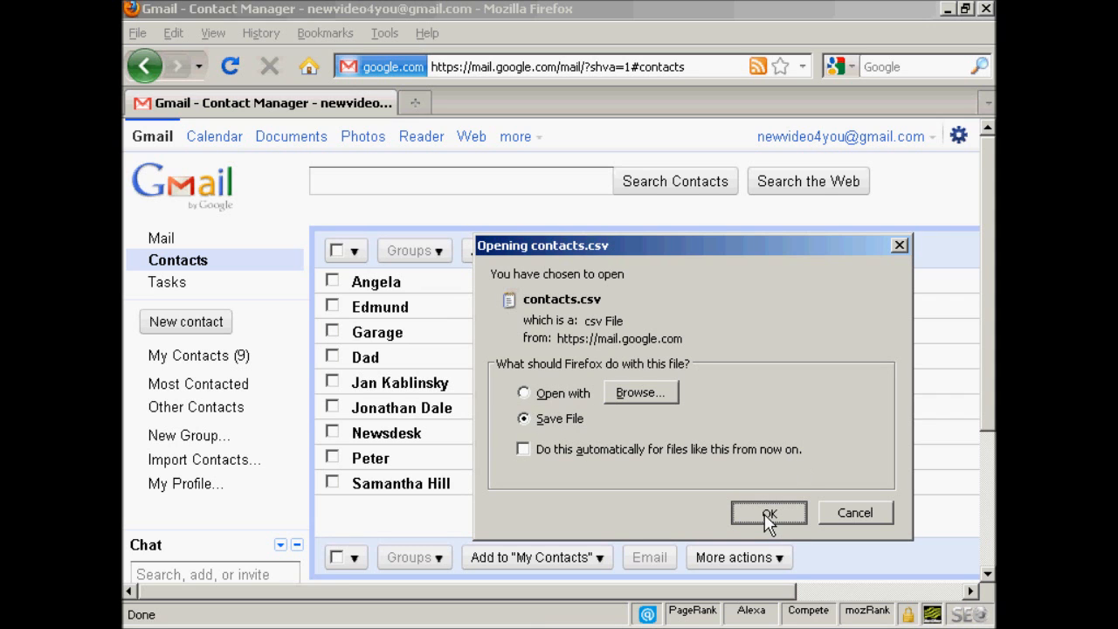
click(769, 513)
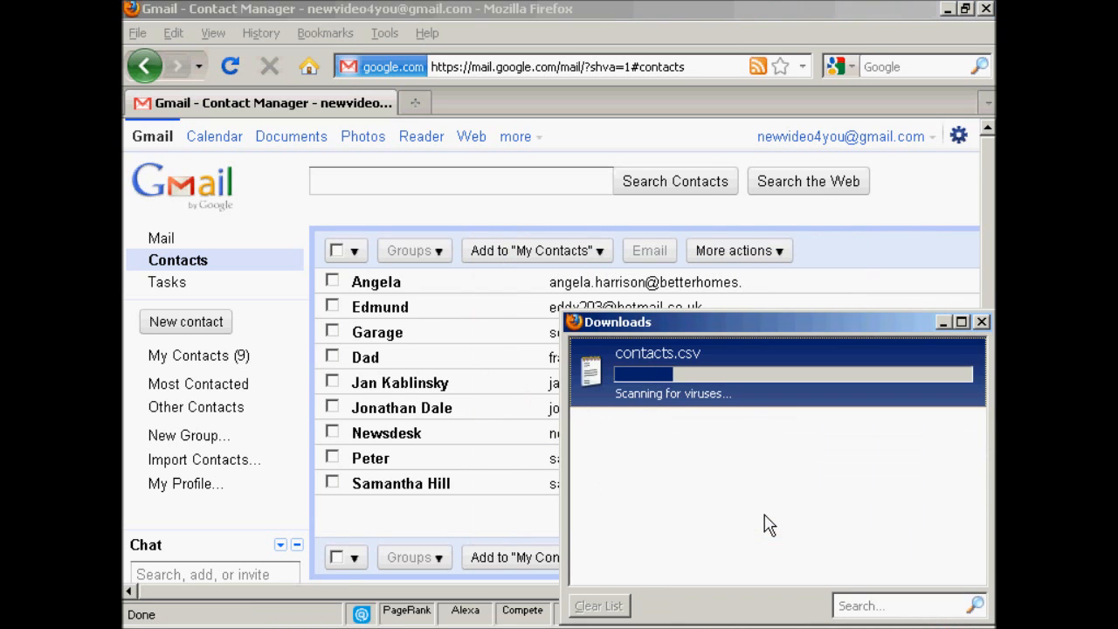